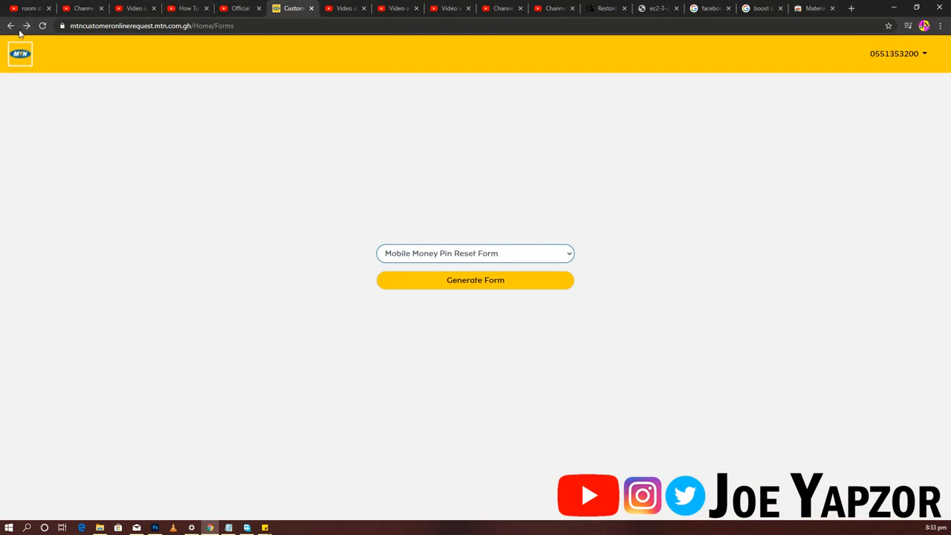
- Return to the form selection page and view My Requests from the account menu, finding an empty ticket list
left_click(475, 279)
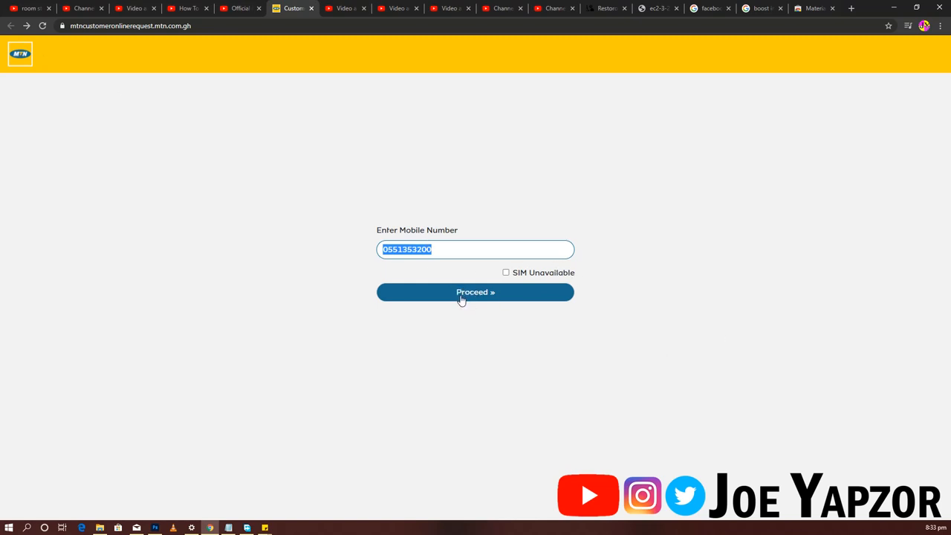
mouse_move(49, 63)
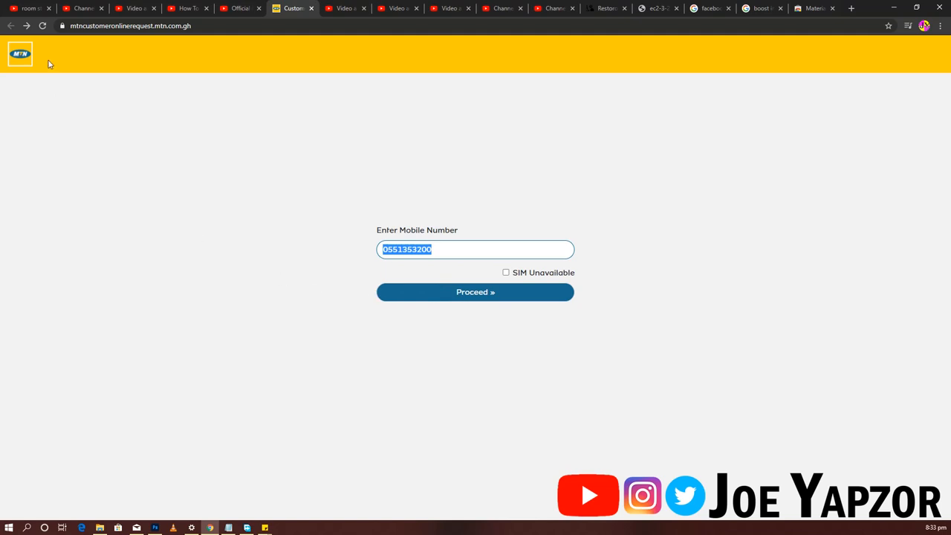
left_click(476, 292)
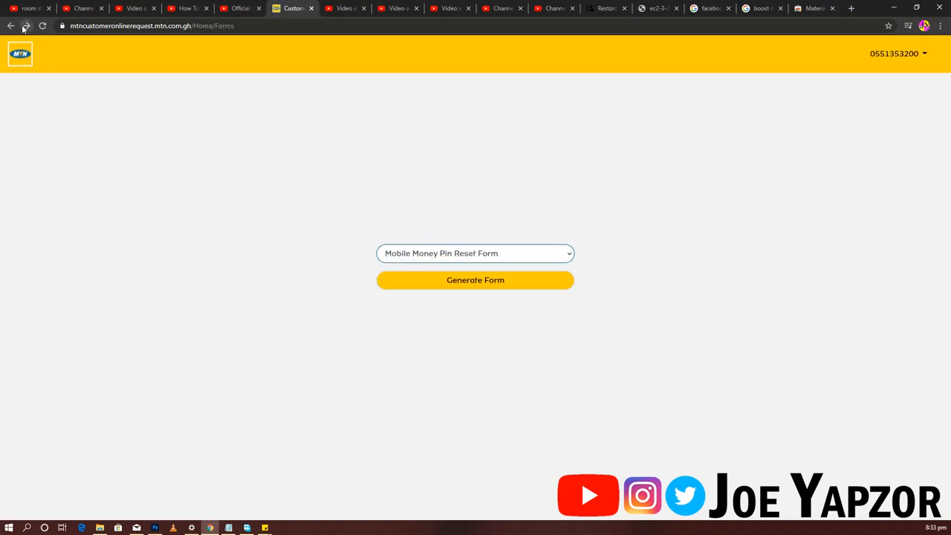
mouse_move(662, 212)
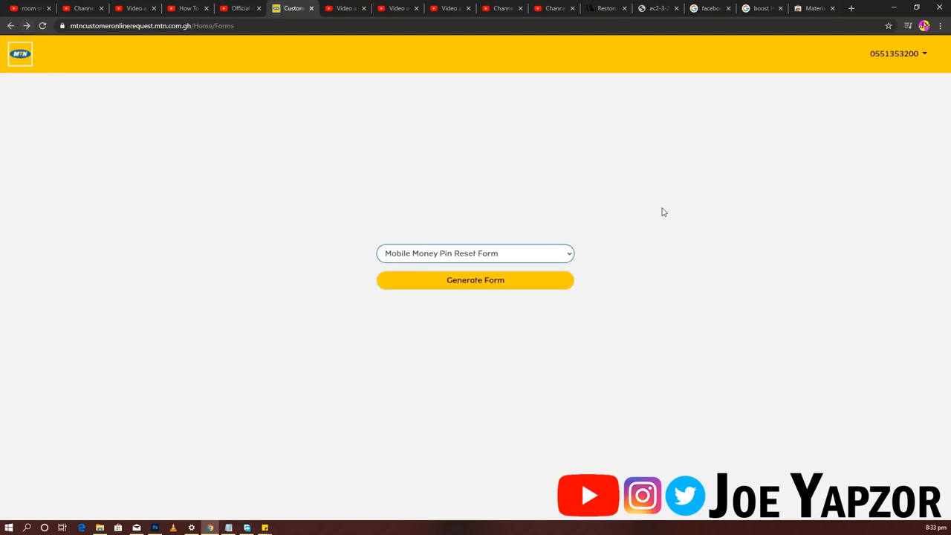
left_click(897, 53)
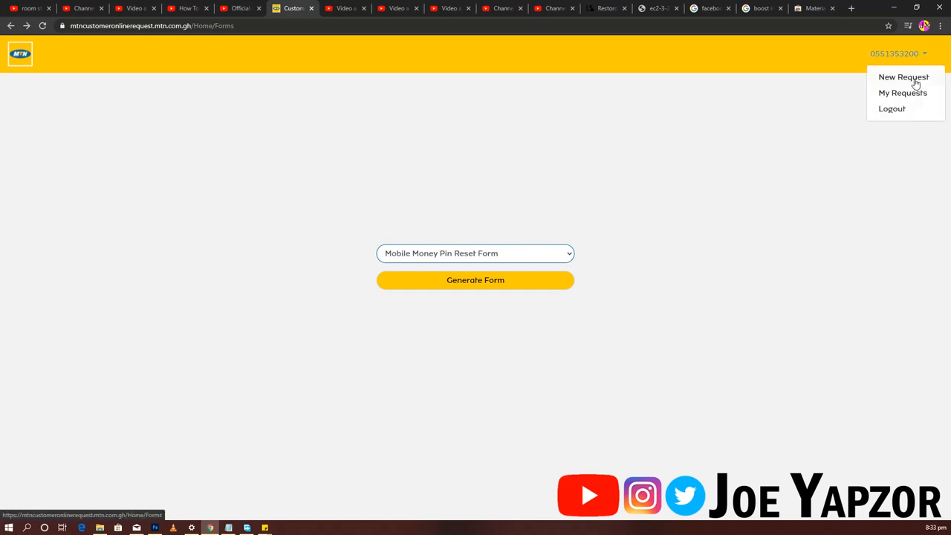
mouse_move(906, 92)
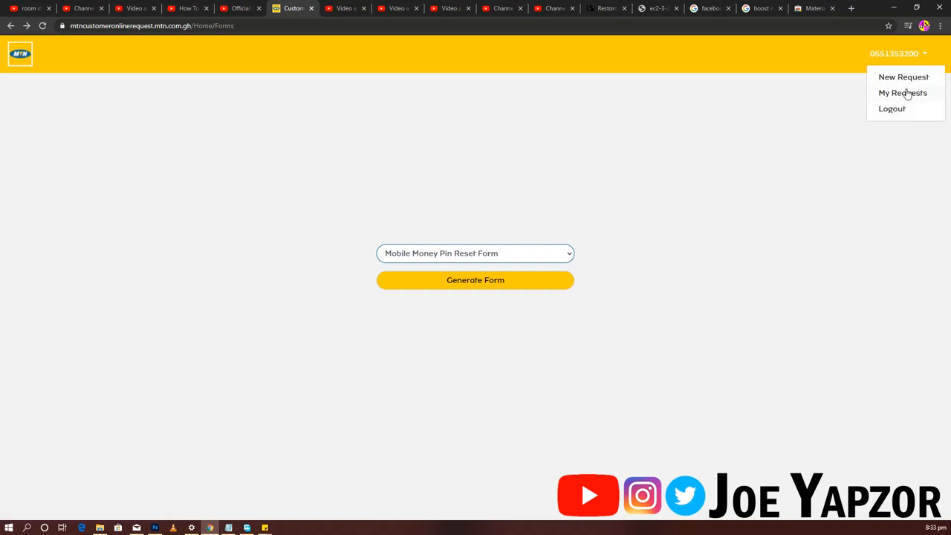
left_click(903, 92)
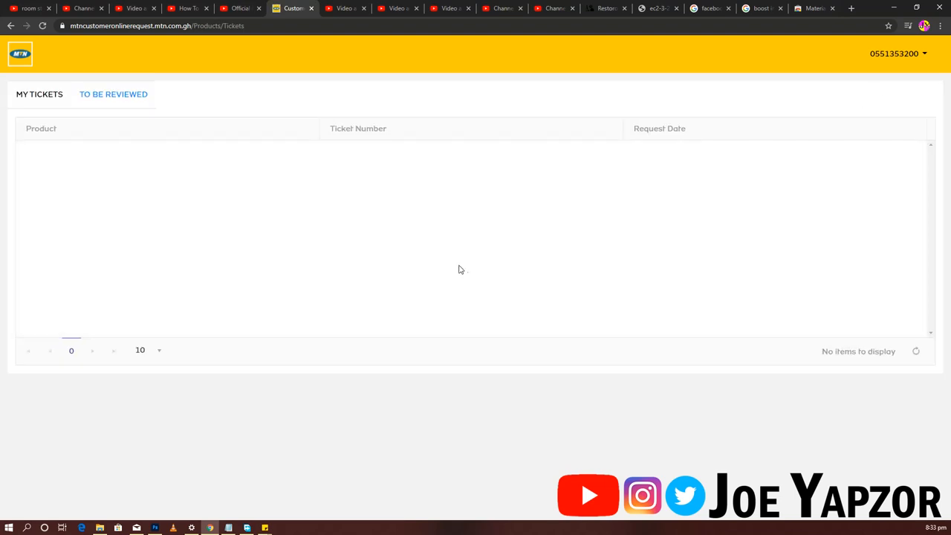
mouse_move(6, 38)
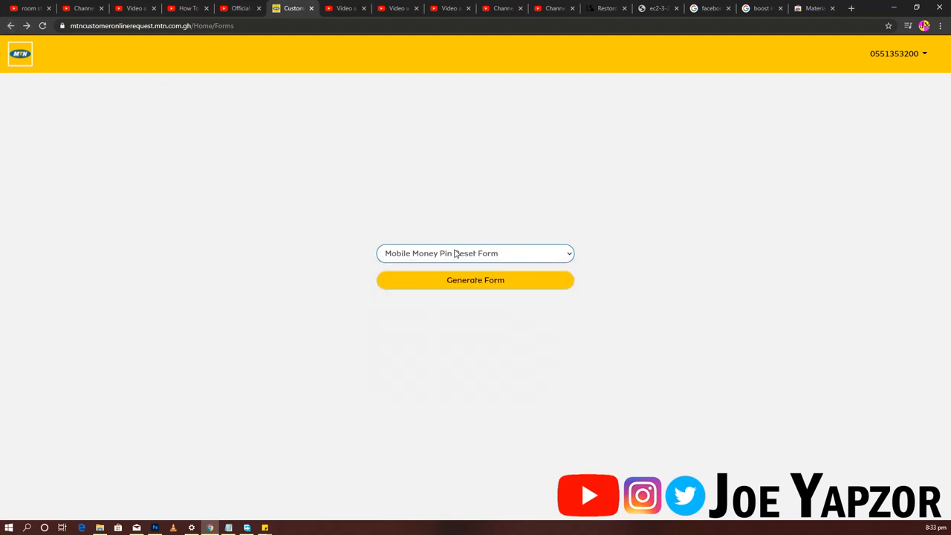
- Choose Mobile Money Pin Reset Form from the product list and generate it
left_click(475, 252)
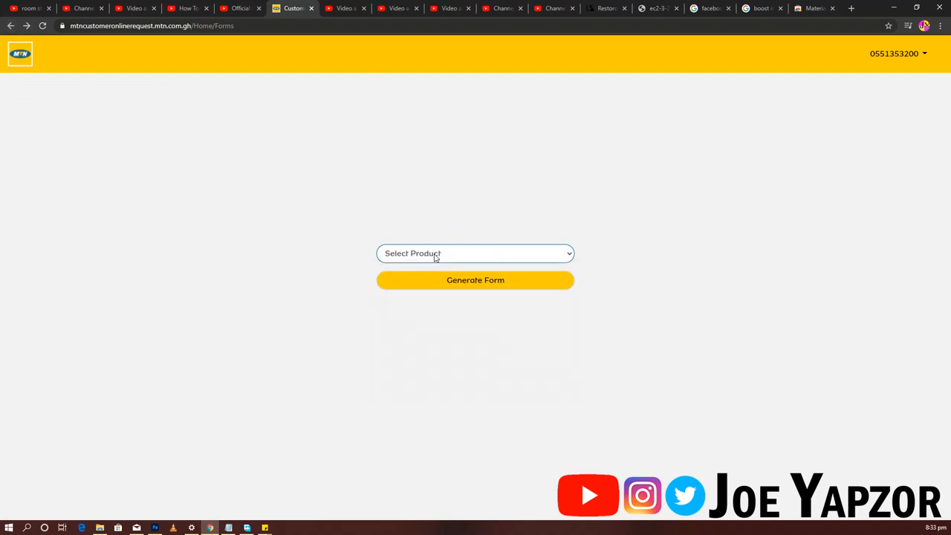
left_click(475, 252)
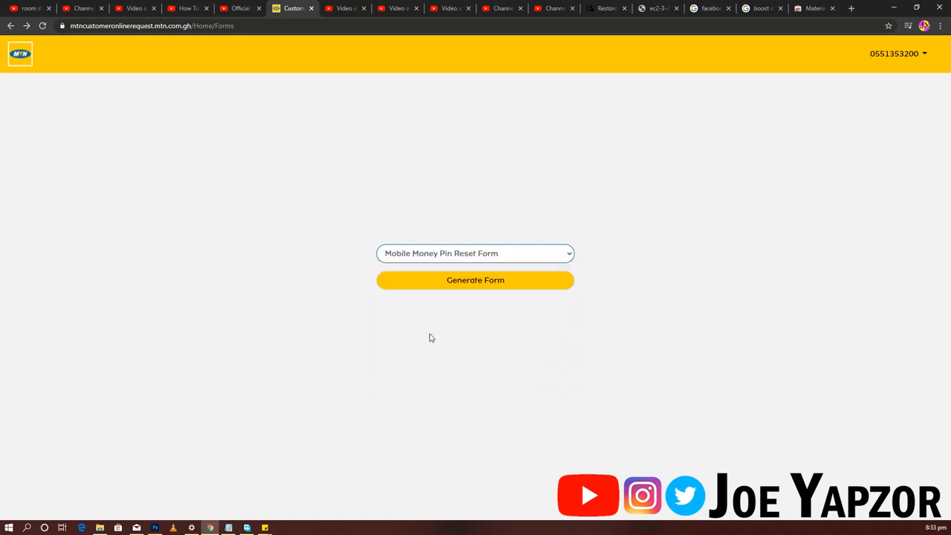
left_click(476, 279)
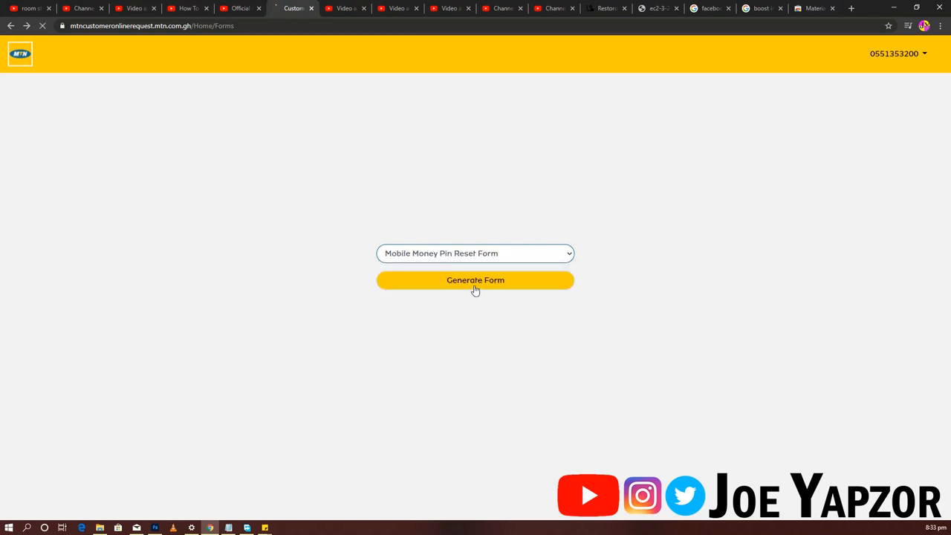
- Load the blank Mobile Money Pin Reset form and focus the Phone Number field
left_click(475, 279)
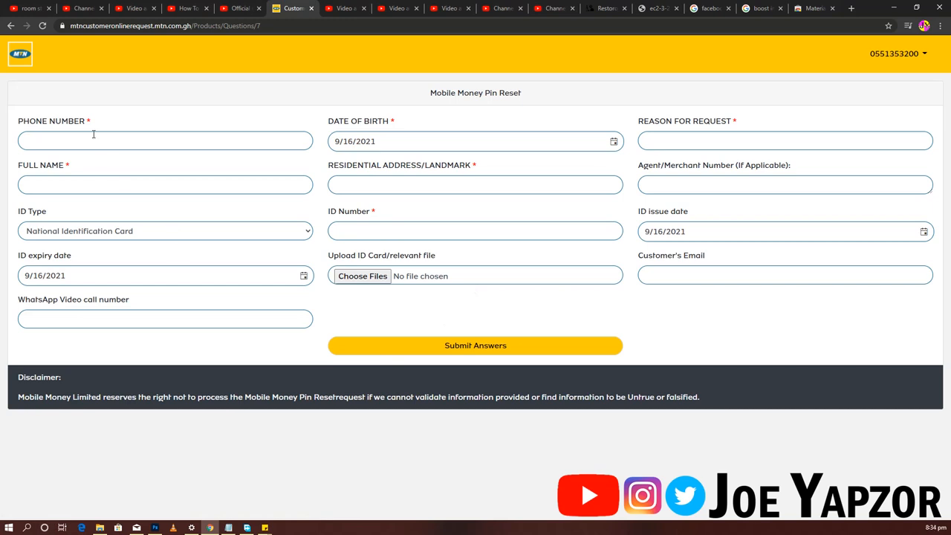
mouse_move(362, 134)
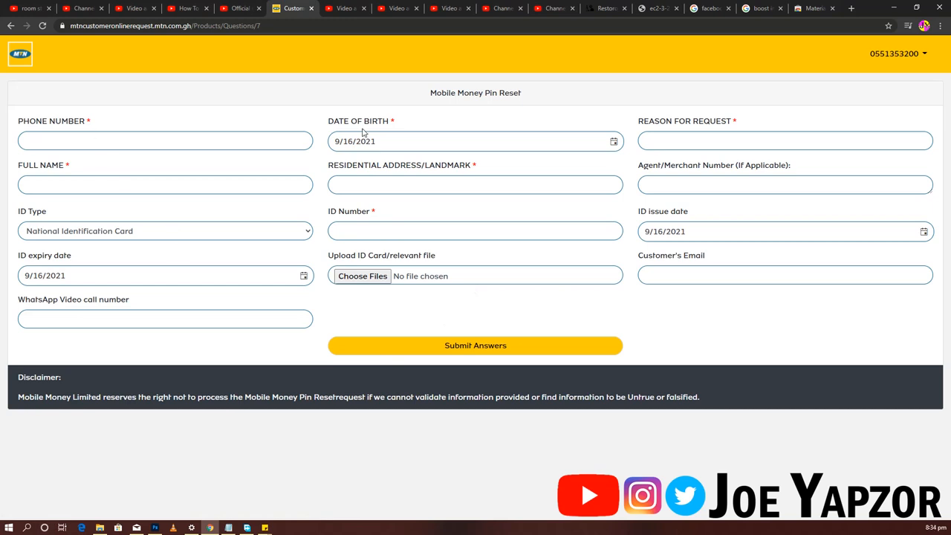
left_click(784, 140)
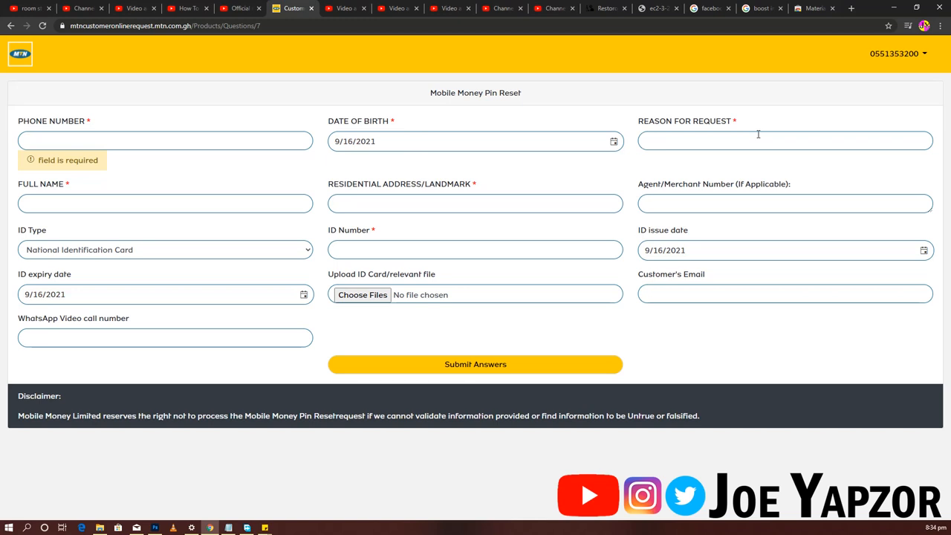
- Set the ID type to Voter's ID card and bring up the file picker for the ID upload
left_click(758, 139)
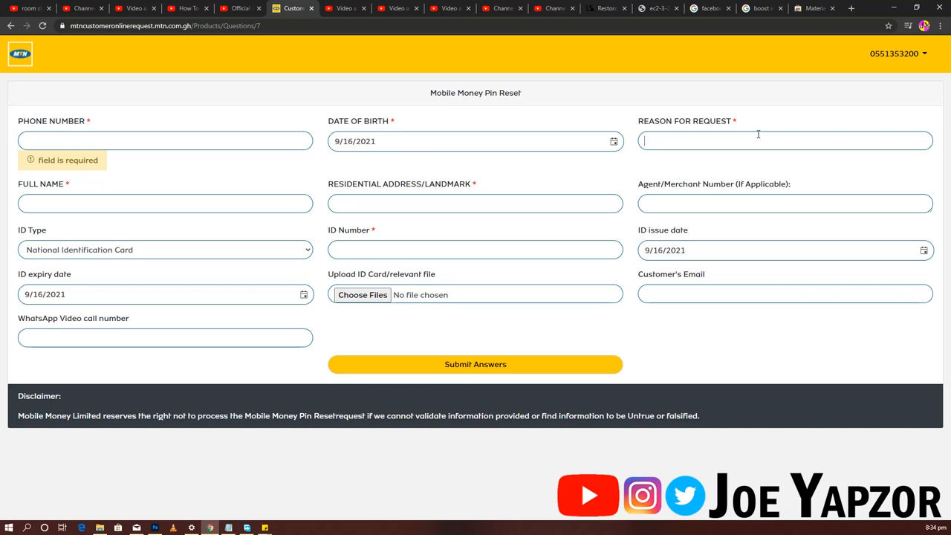
left_click(163, 250)
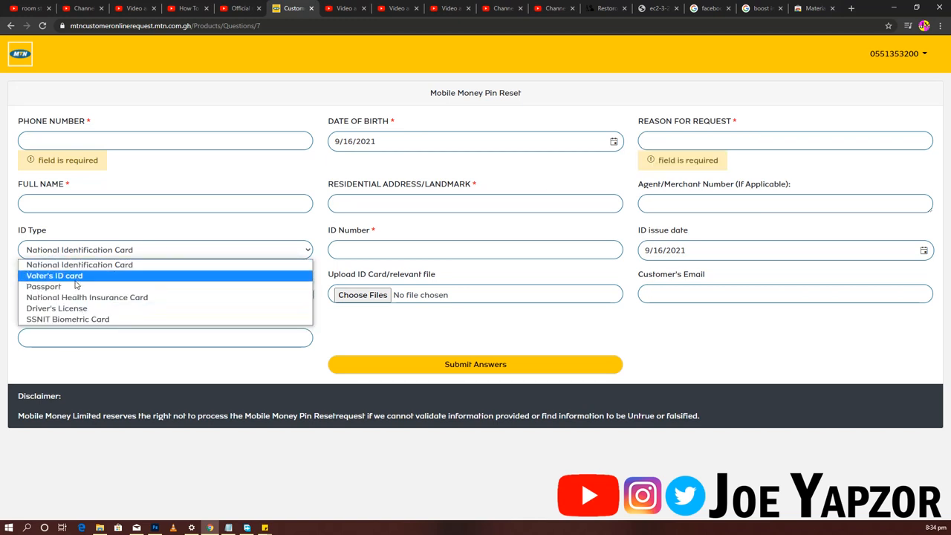
left_click(54, 275)
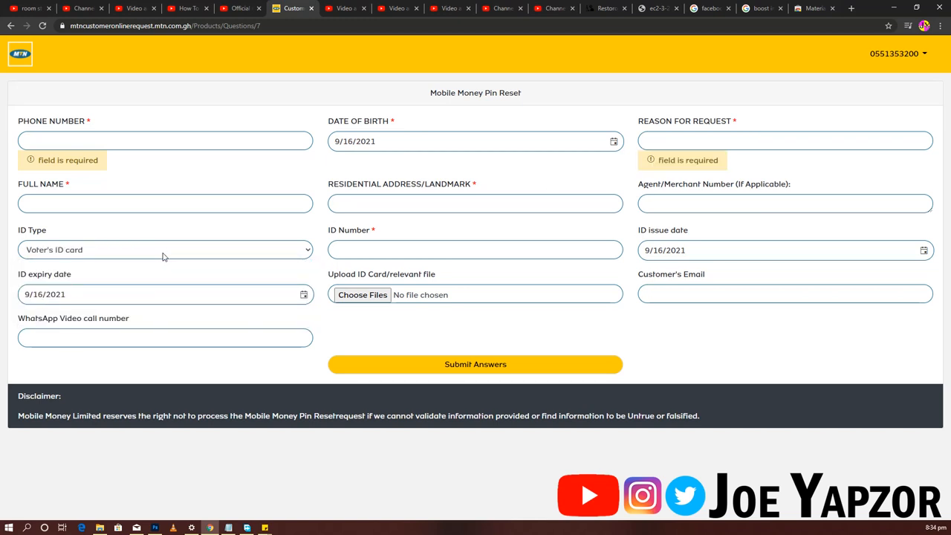
left_click(475, 250)
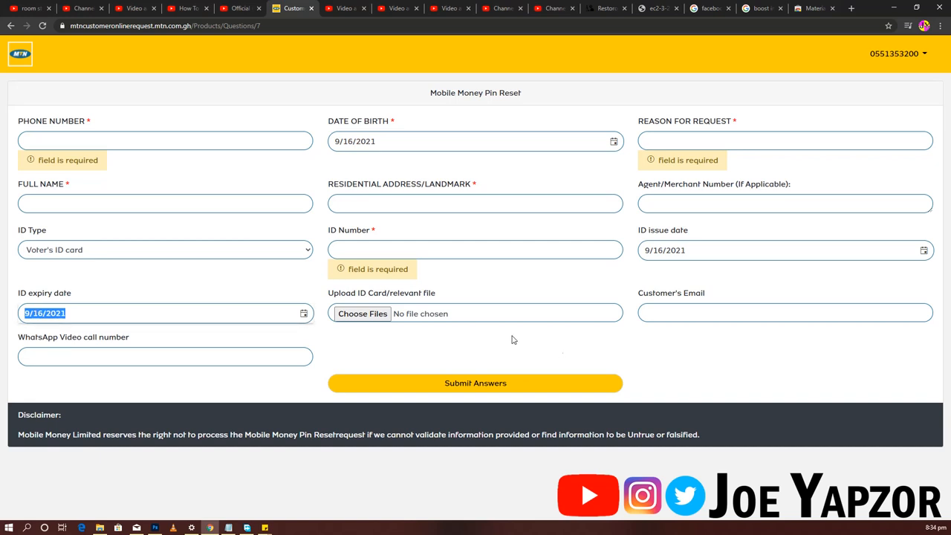
left_click(362, 312)
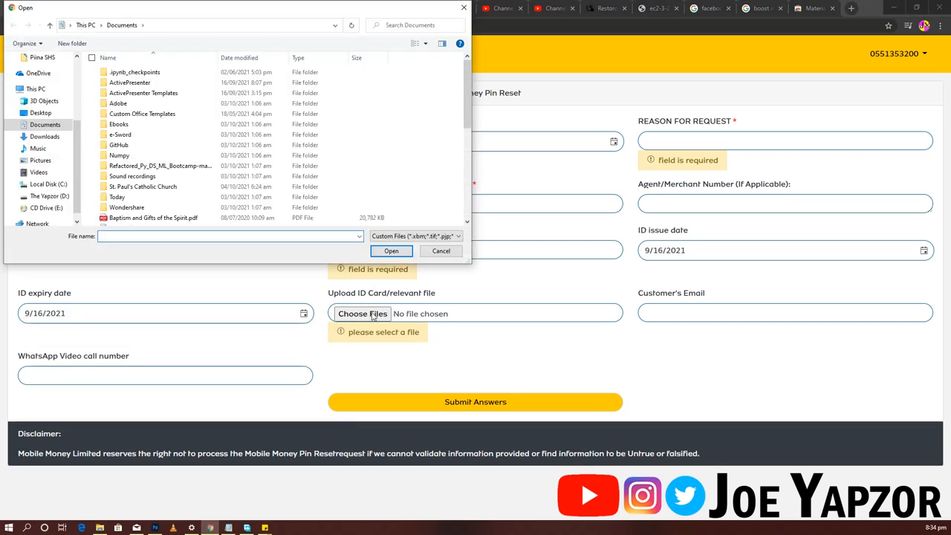
- Attach Scanned Document.pdf from Documents as the ID card file
left_click(161, 165)
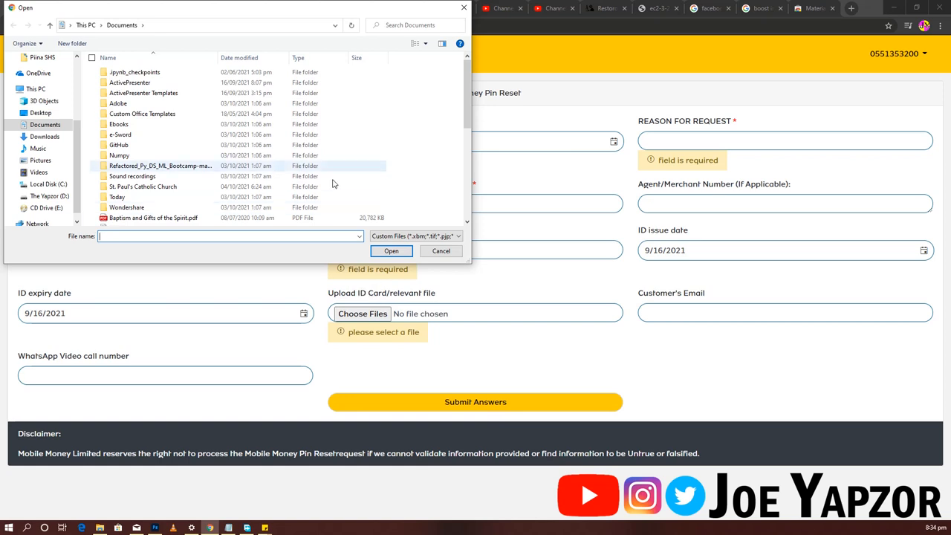
scroll("down", 3)
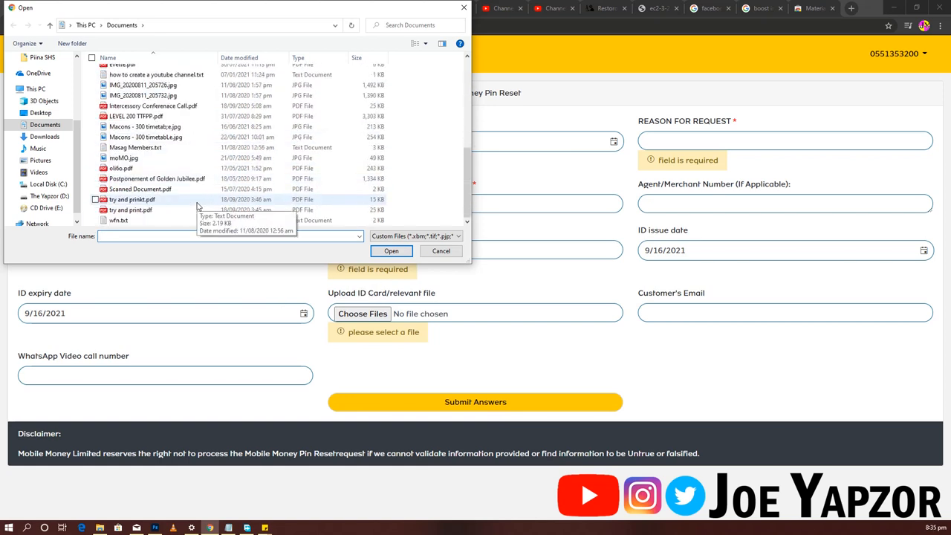
left_click(139, 188)
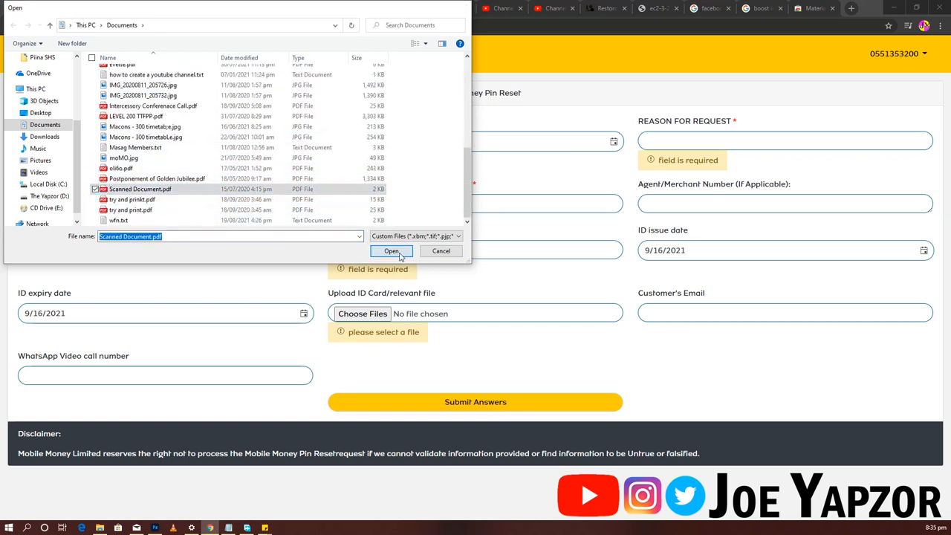
left_click(392, 249)
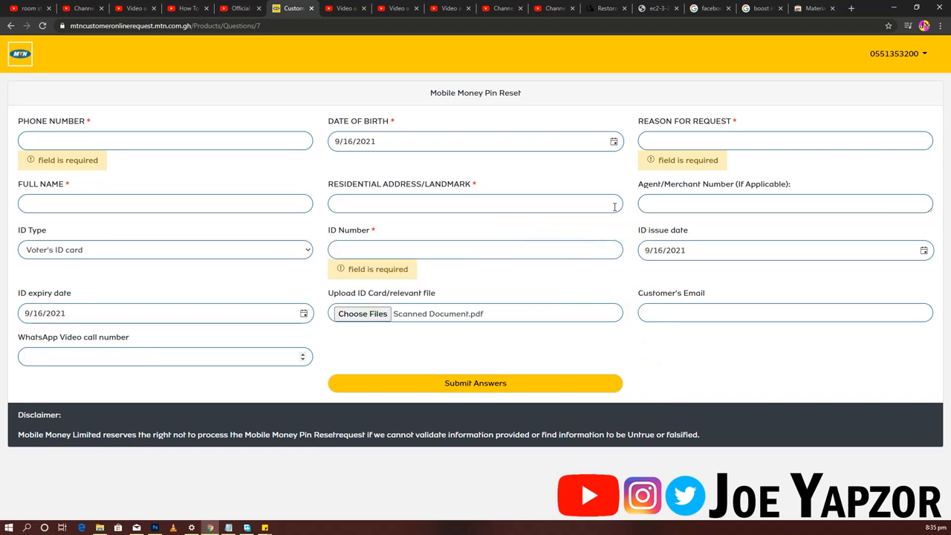
mouse_move(457, 312)
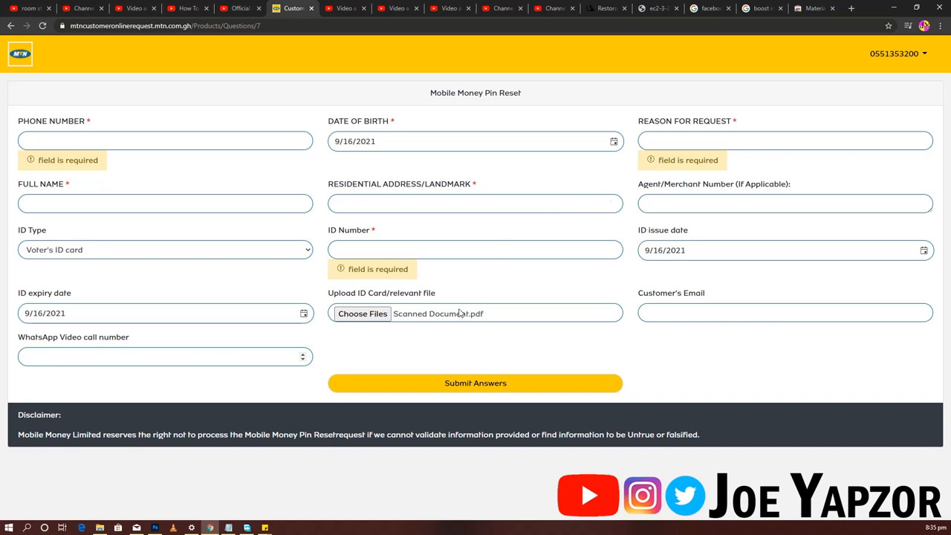
mouse_move(459, 312)
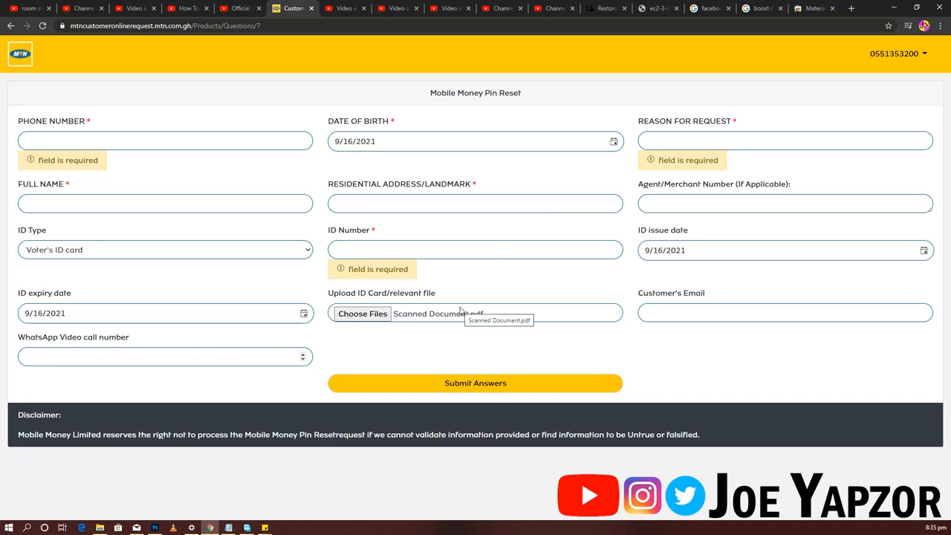
- Regenerate a fresh Mobile Money Pin Reset form with National Identification Card and no file attached
left_click(163, 356)
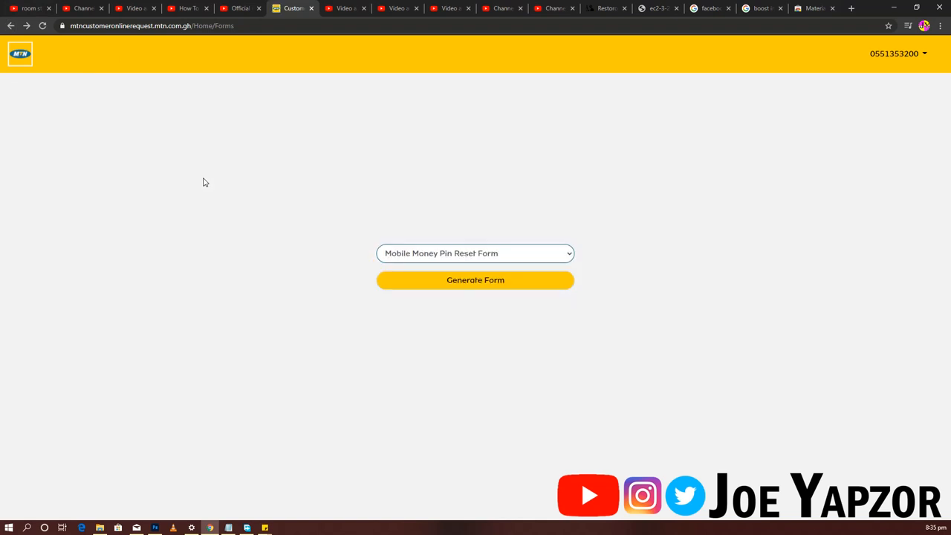
mouse_move(439, 241)
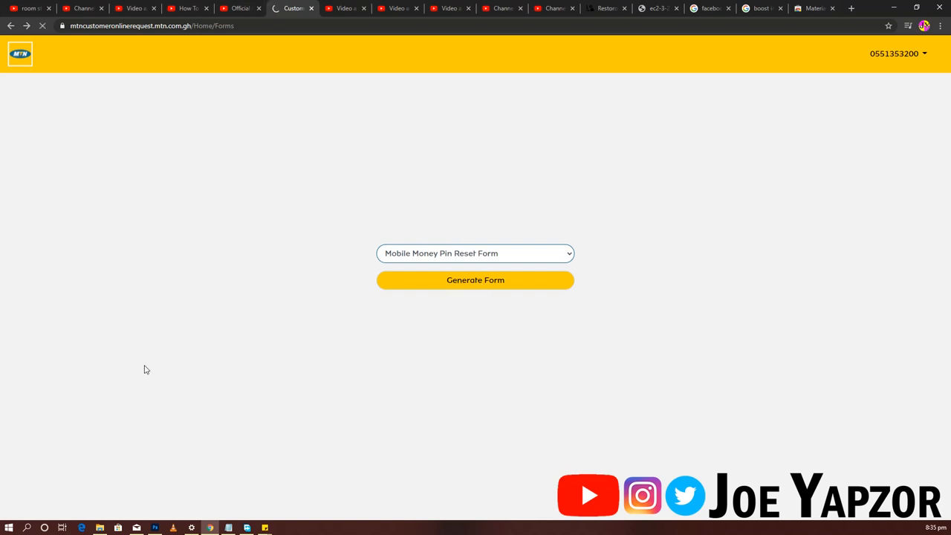
left_click(475, 280)
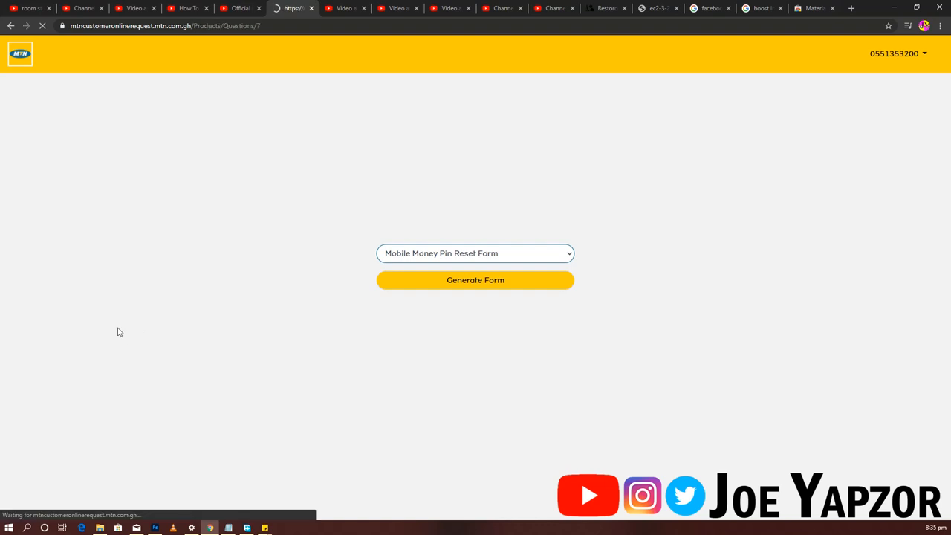
left_click(476, 280)
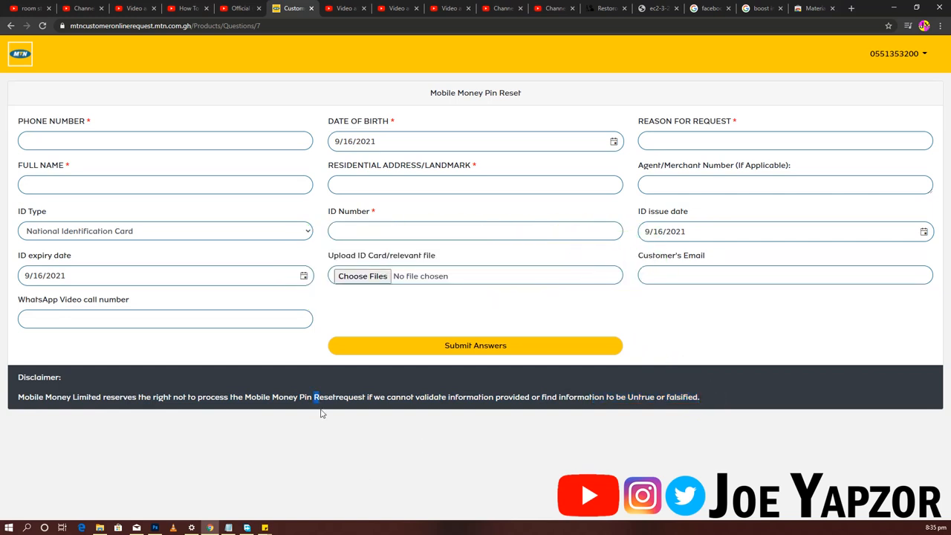
mouse_move(265, 398)
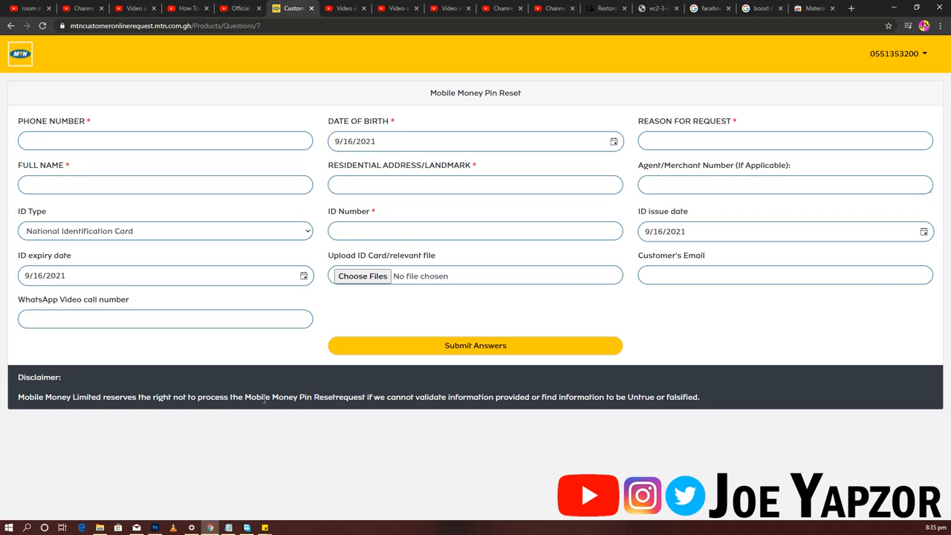
mouse_move(266, 336)
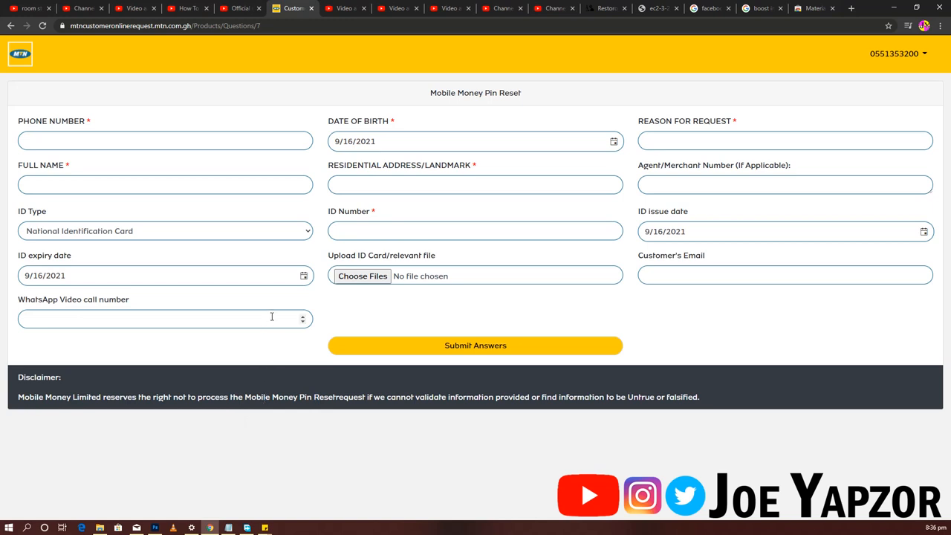
mouse_move(340, 310)
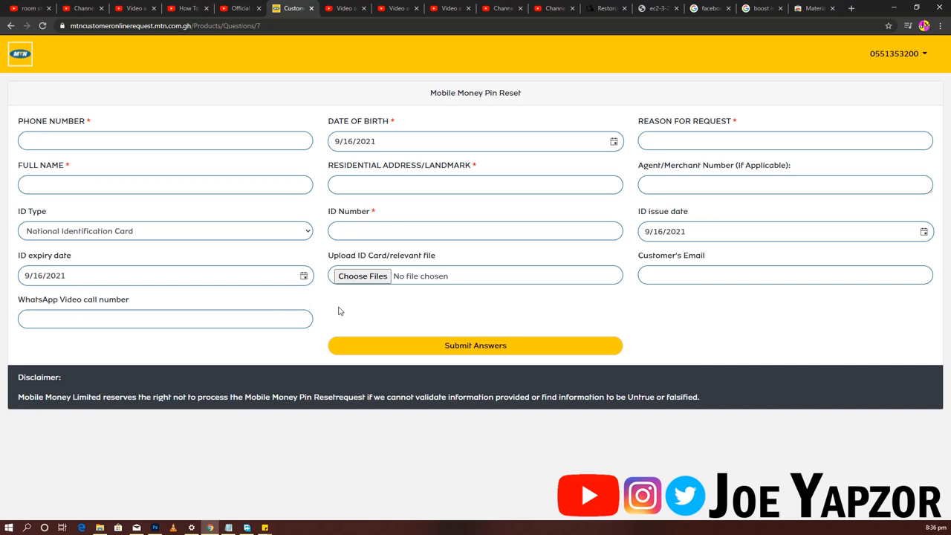
mouse_move(437, 344)
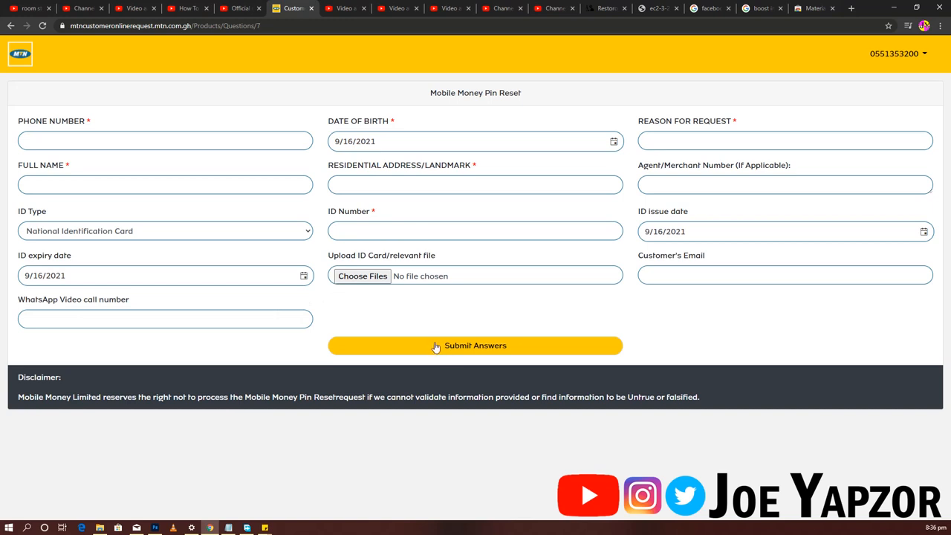
mouse_move(413, 343)
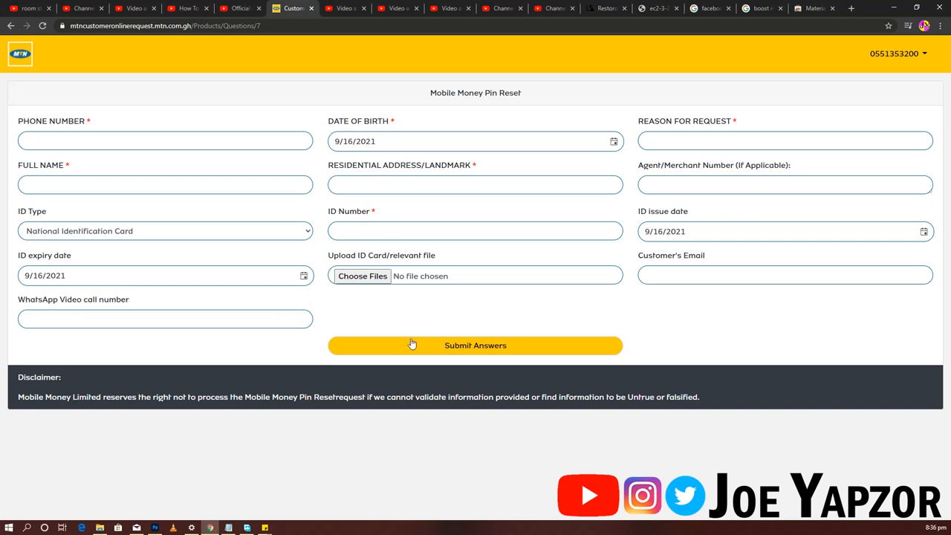
mouse_move(146, 256)
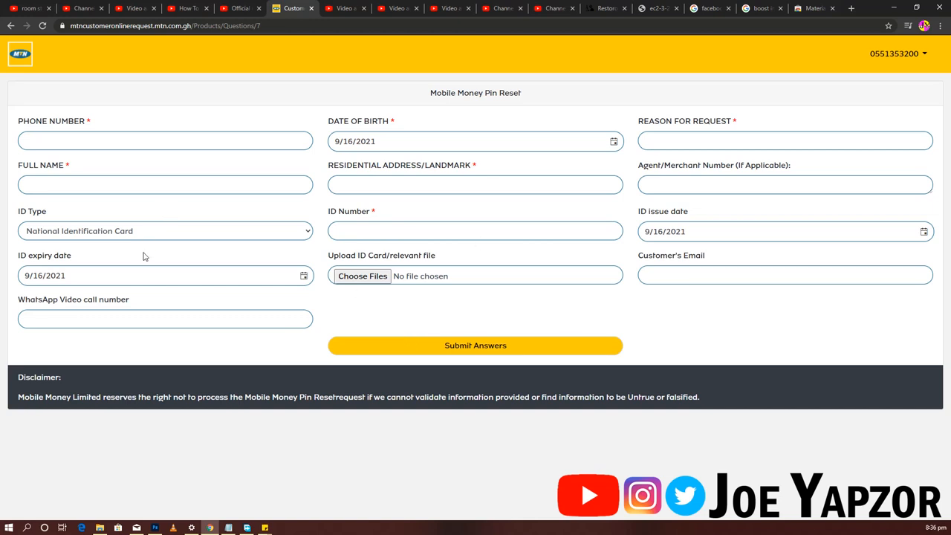